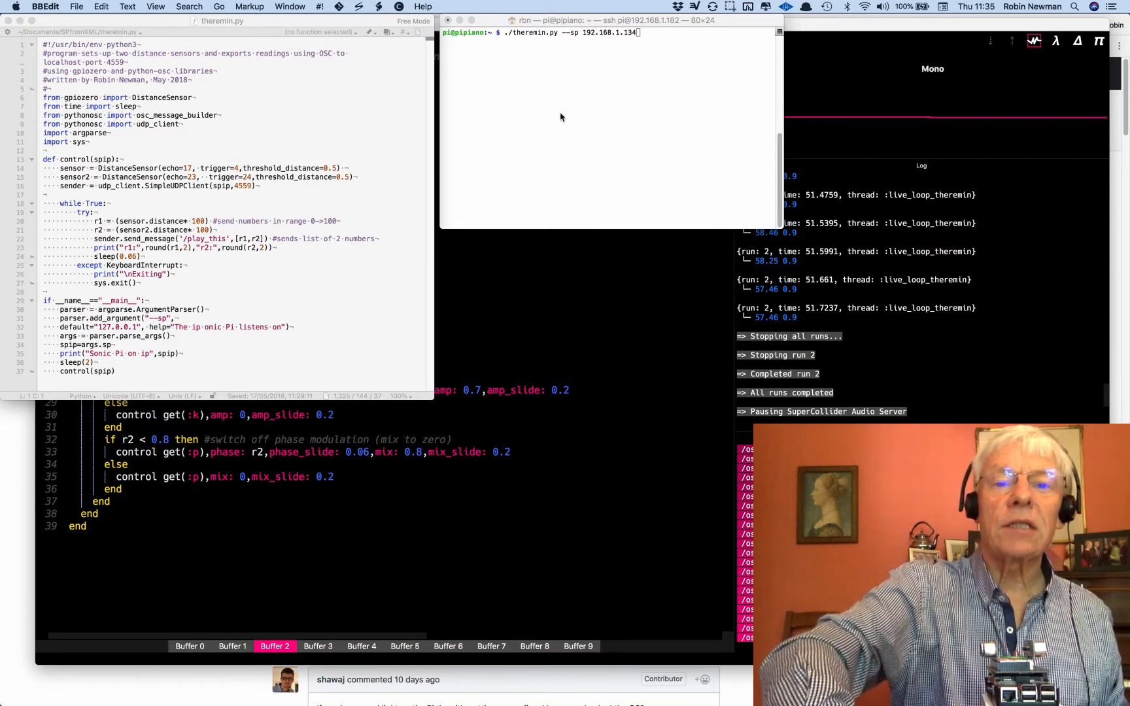
pyautogui.moveTo(514, 45)
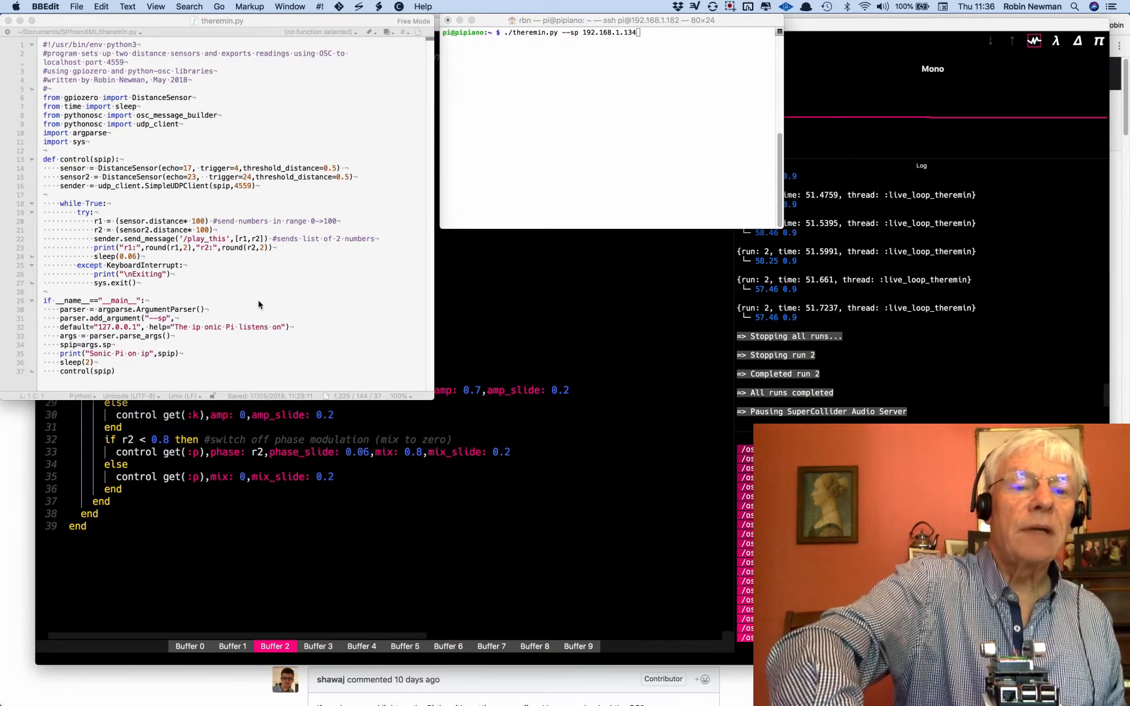
pyautogui.moveTo(223, 304)
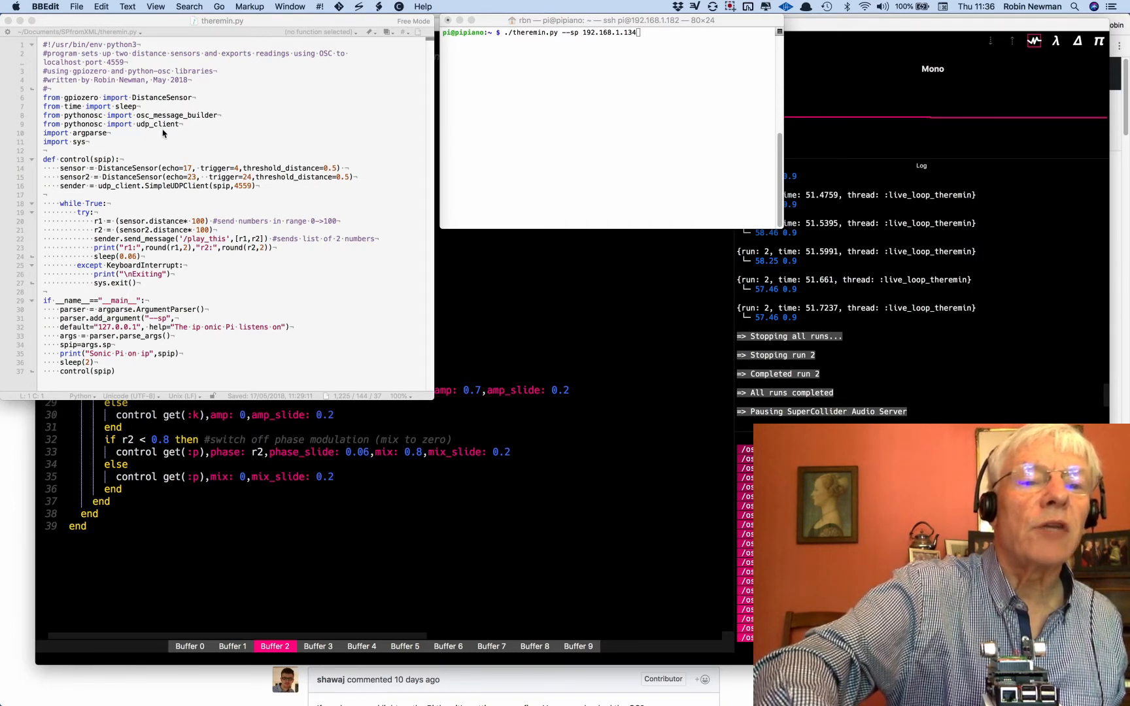
pyautogui.moveTo(161, 238)
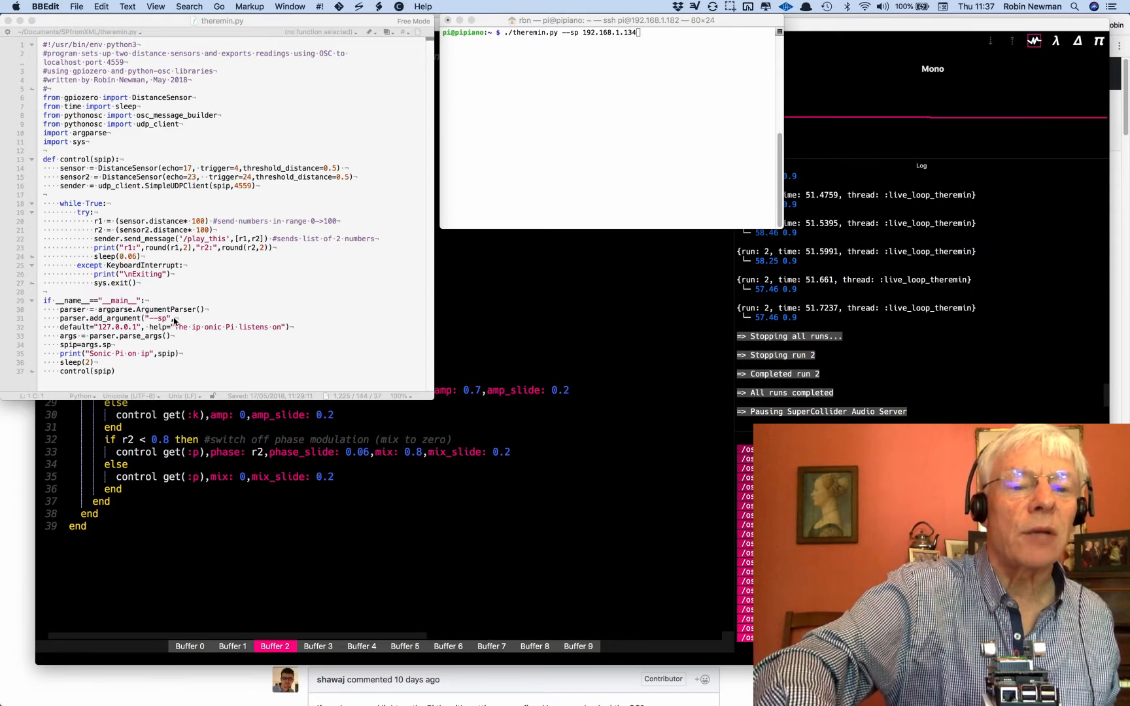
pyautogui.moveTo(101, 335)
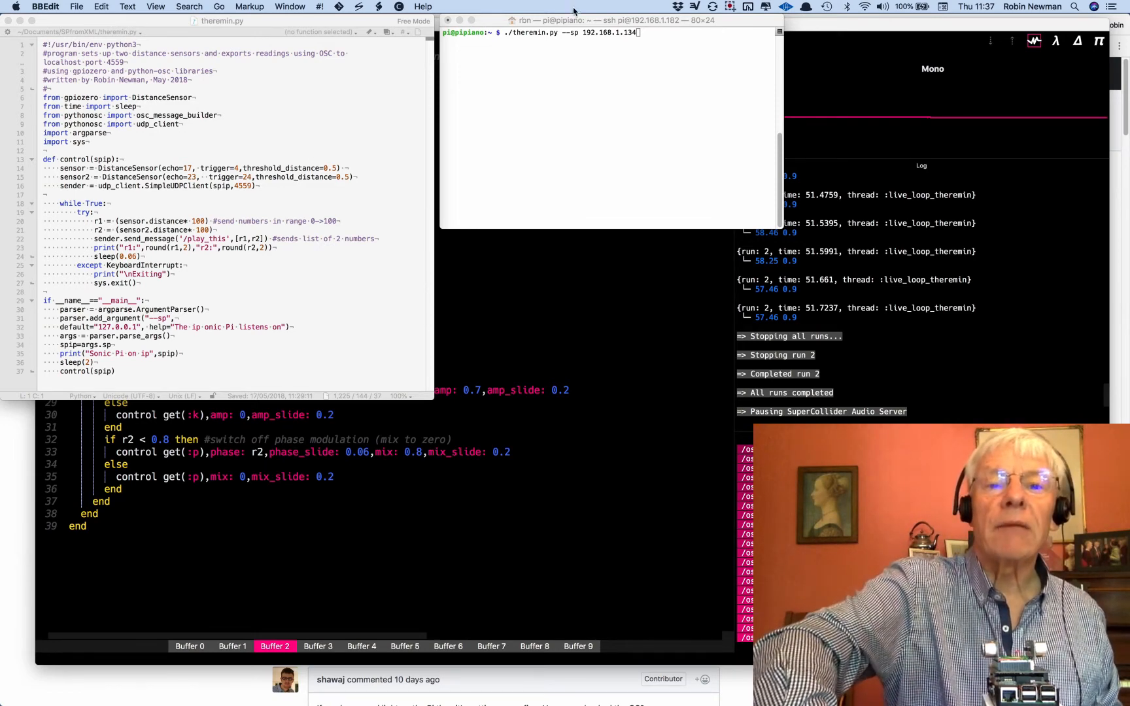
# Step: Raise the Sonic Pi theremin code window above the Python script and Terminal
pyautogui.click(609, 32)
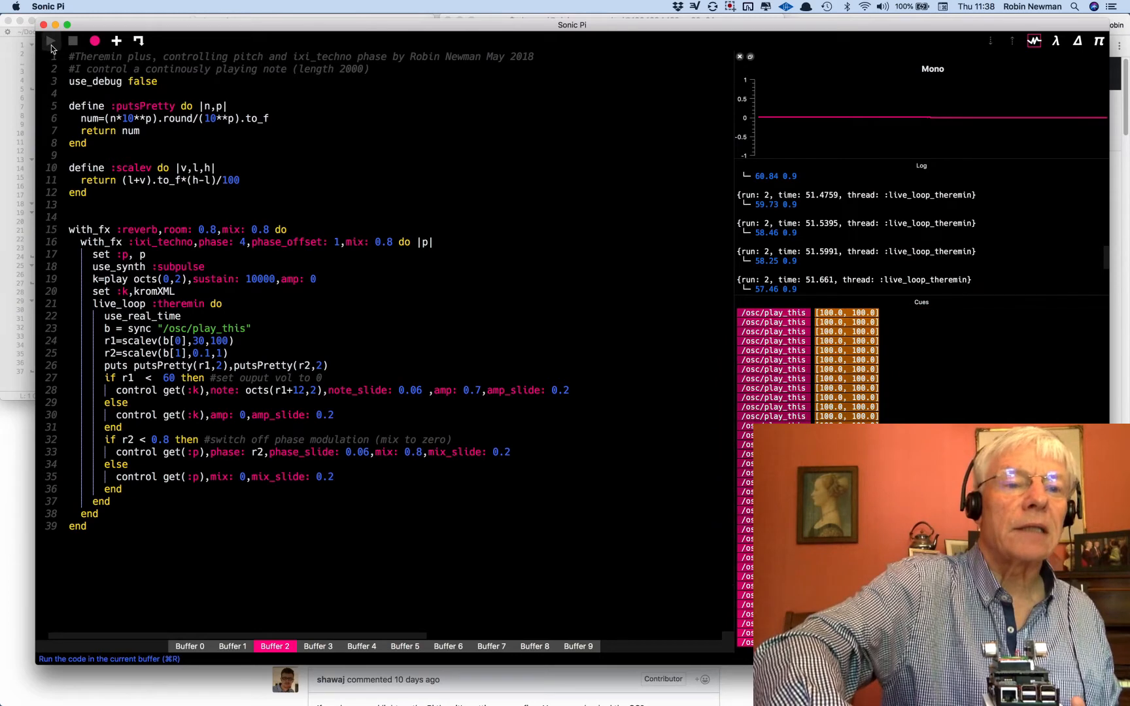
# Step: Run the theremin program, get the kromXML NameError, and select kromXML on line 20
pyautogui.click(50, 41)
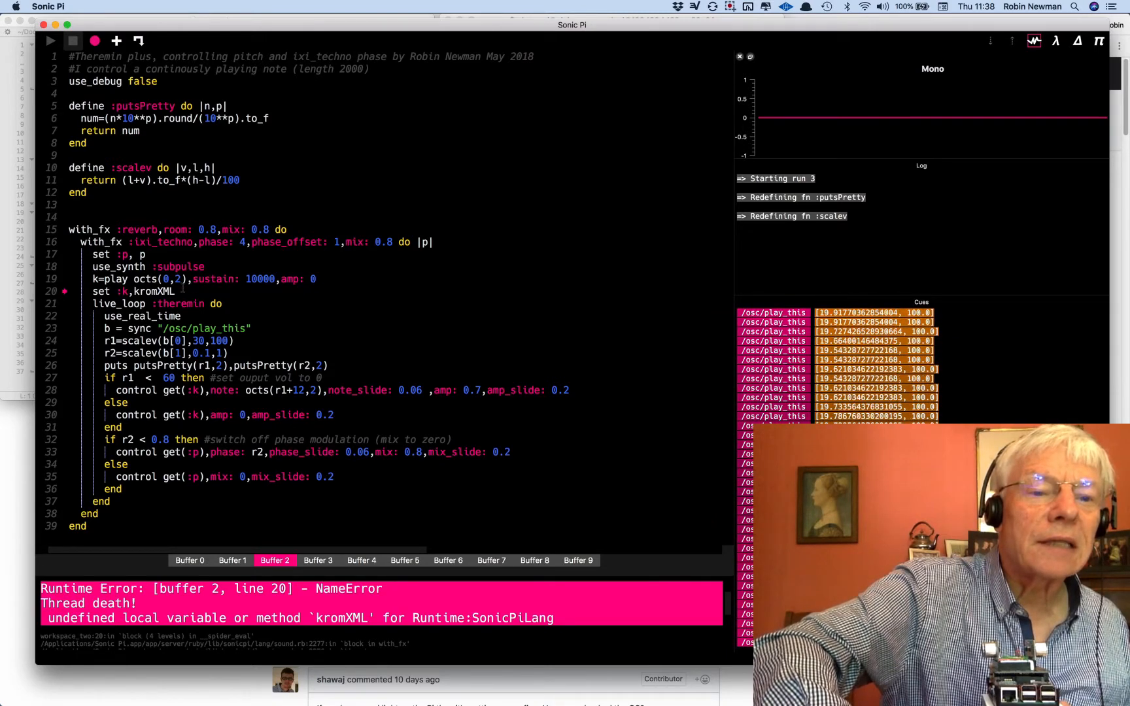
pyautogui.rightClick(182, 291)
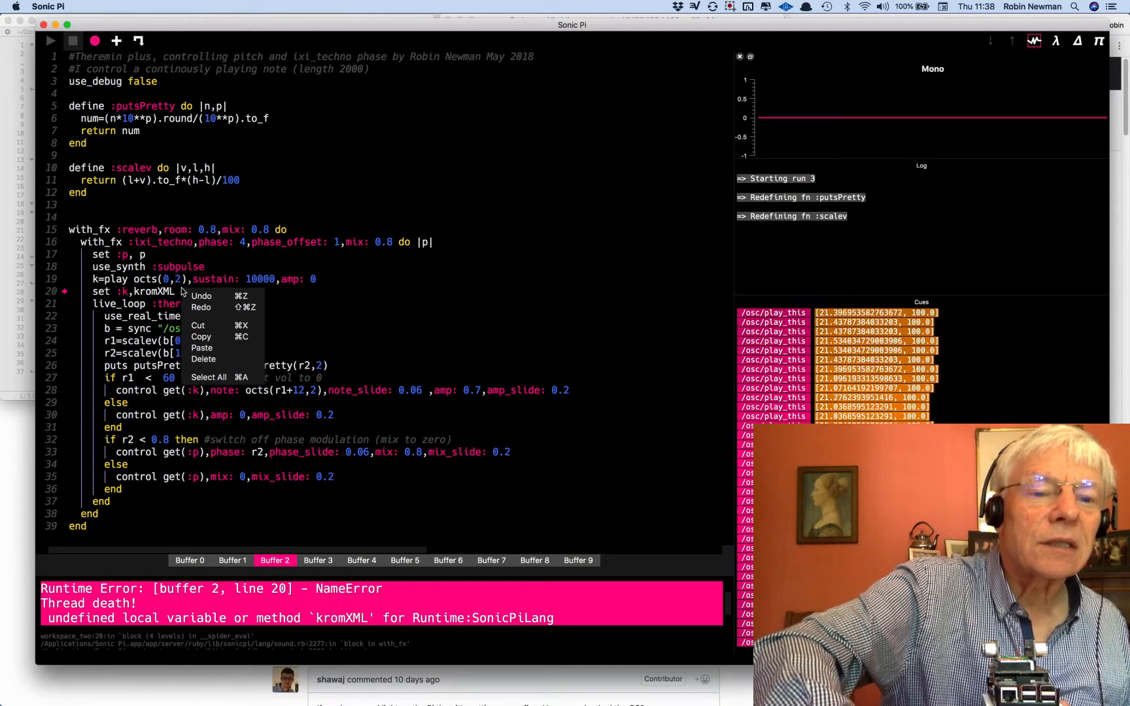
pyautogui.click(173, 296)
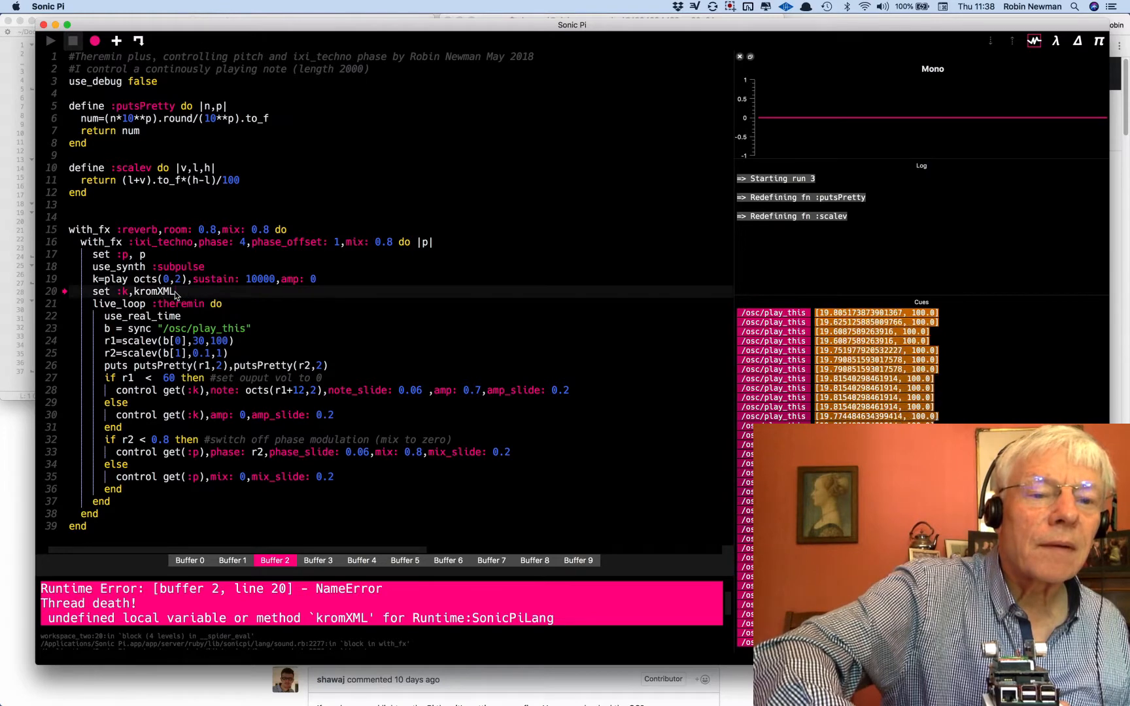
pyautogui.doubleClick(153, 291)
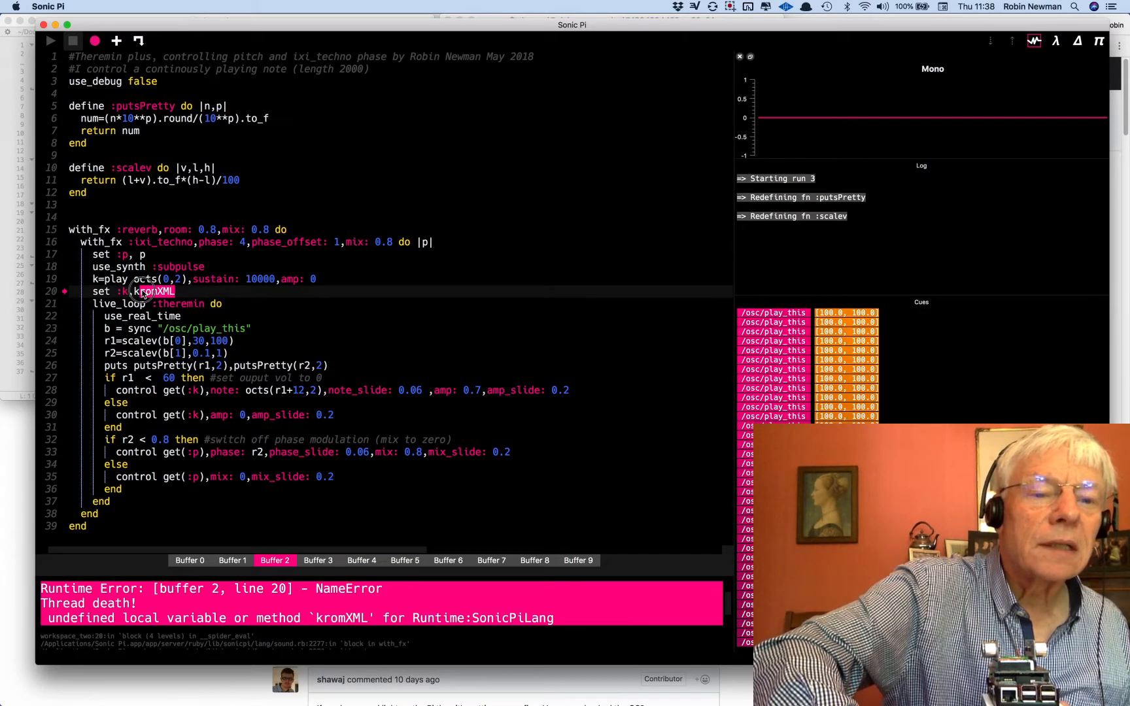